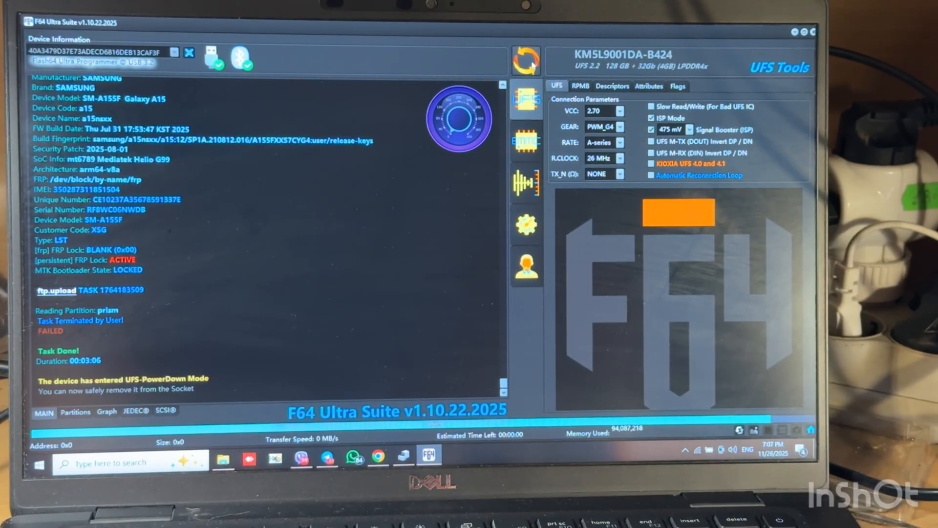
pyautogui.moveTo(525, 64)
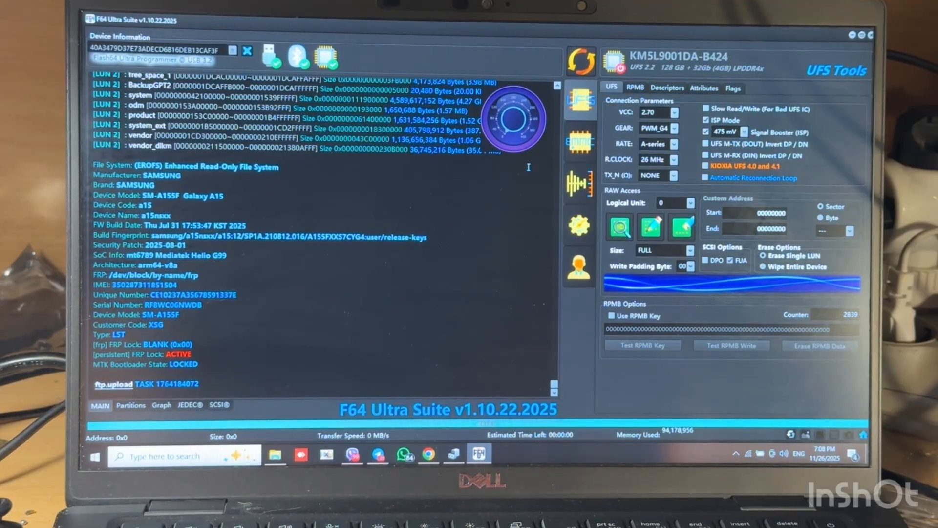
# Show the A15's partition table and scroll down to LUN 2's super, prism, cache and userdata
pyautogui.click(131, 405)
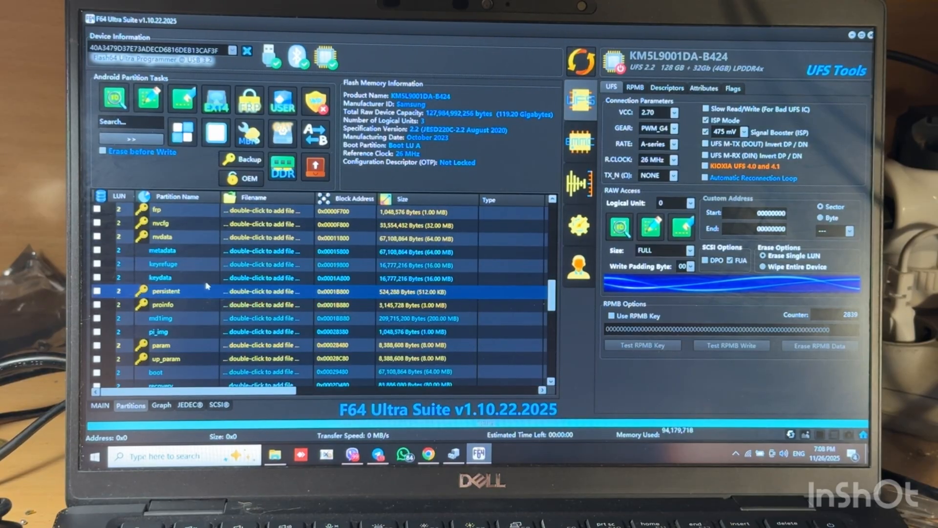
pyautogui.scroll(-3)
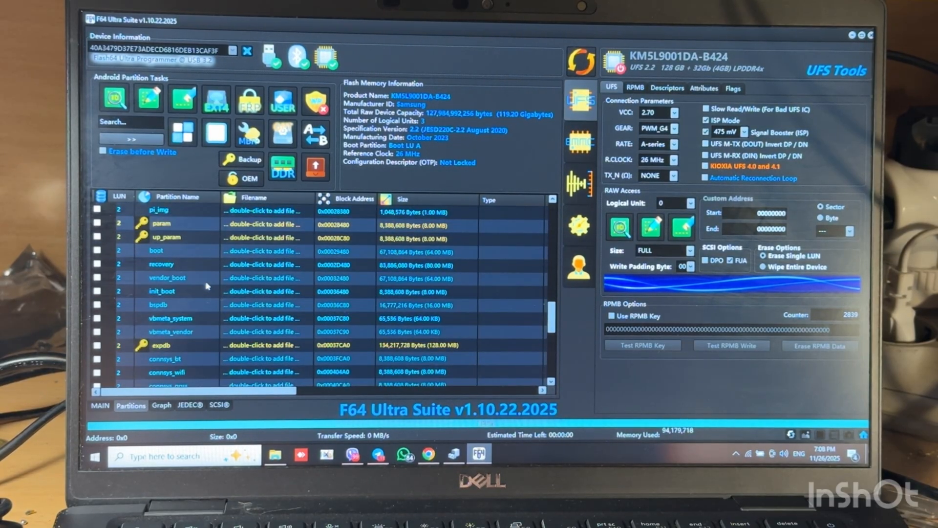
pyautogui.scroll(-3)
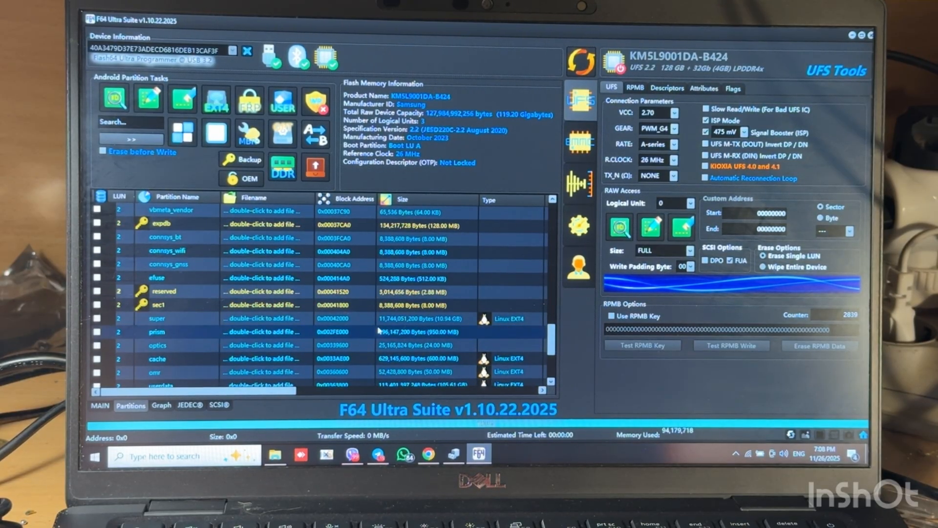
# Start reading the prism partition and confirm the destination folder in Select Output Directory
pyautogui.click(96, 331)
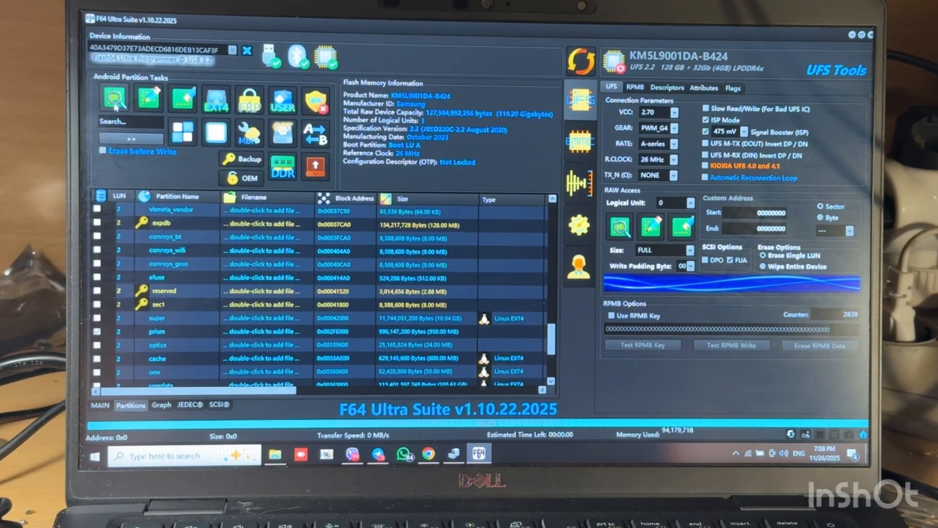
pyautogui.moveTo(113, 102)
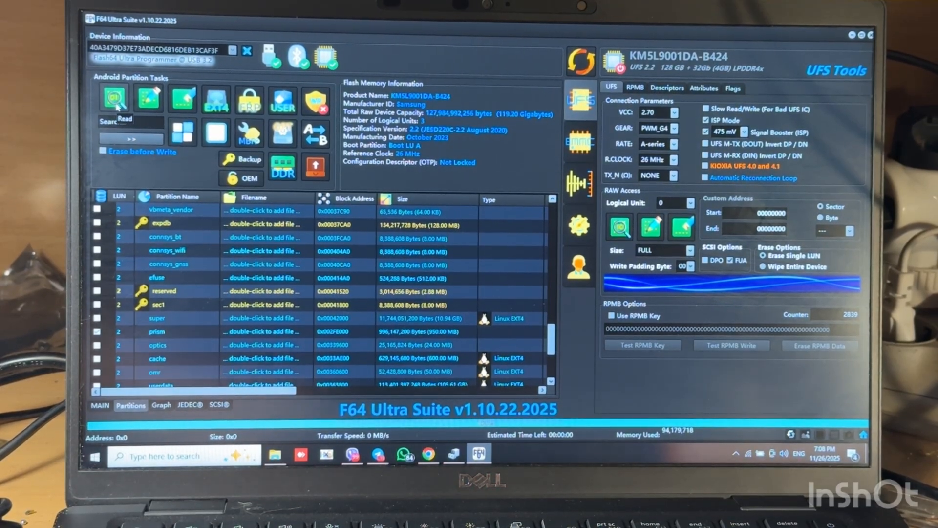
pyautogui.click(112, 98)
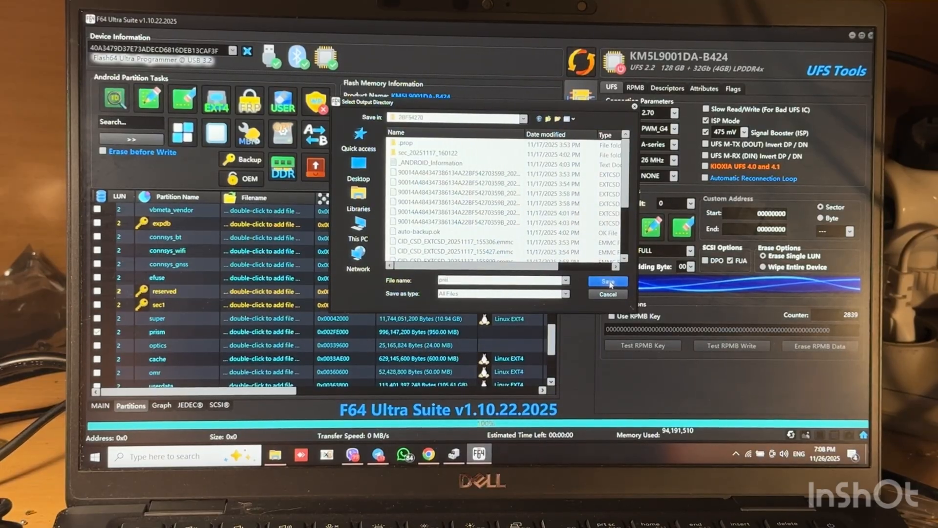
pyautogui.click(608, 281)
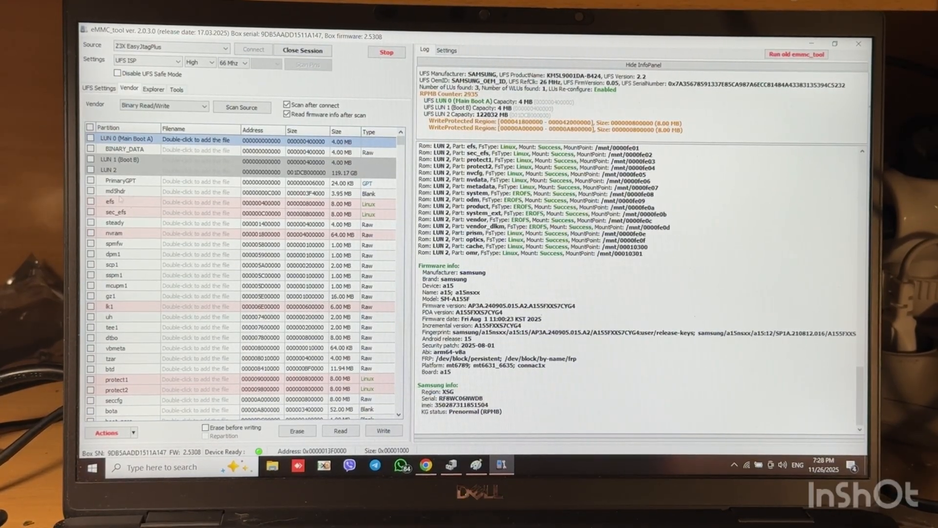
# Scroll the Vendor partition list down to the super sub-partitions, prism, cache, userdata and BackupGPT
pyautogui.scroll(-3)
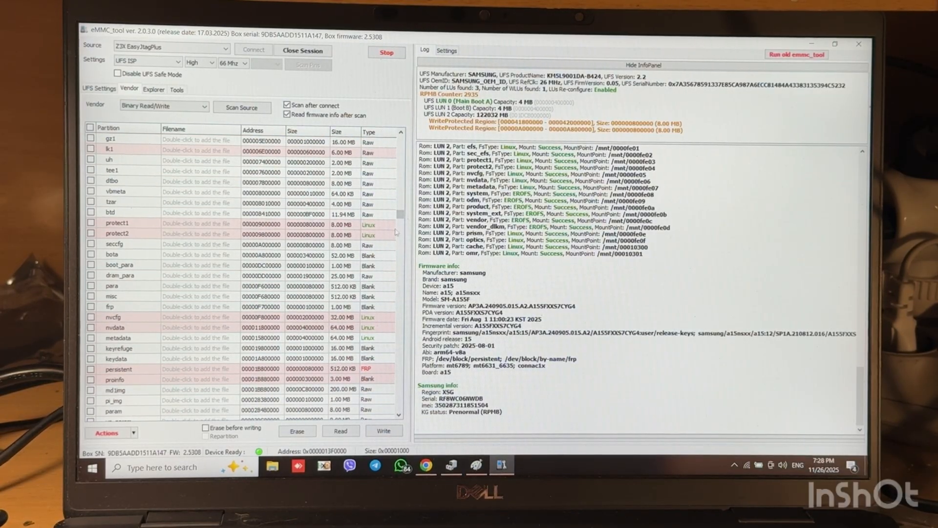
pyautogui.scroll(-3)
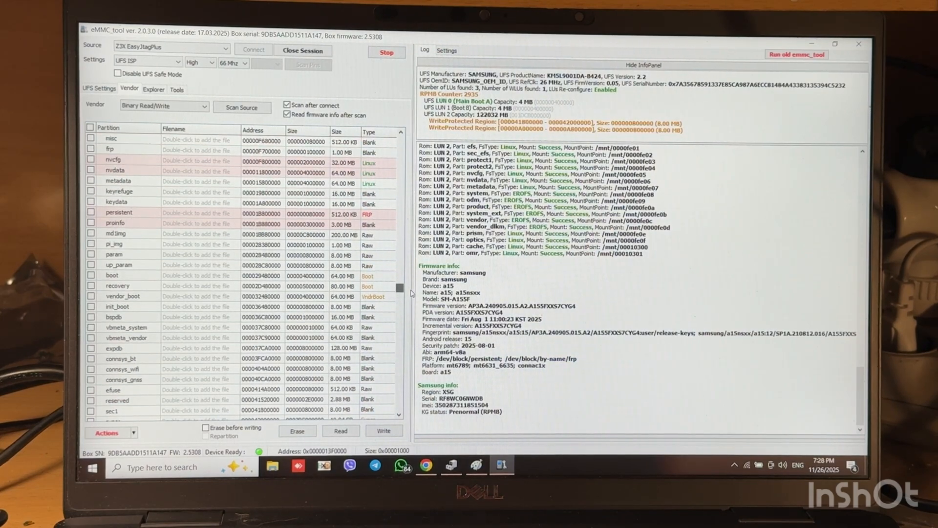
pyautogui.scroll(-3)
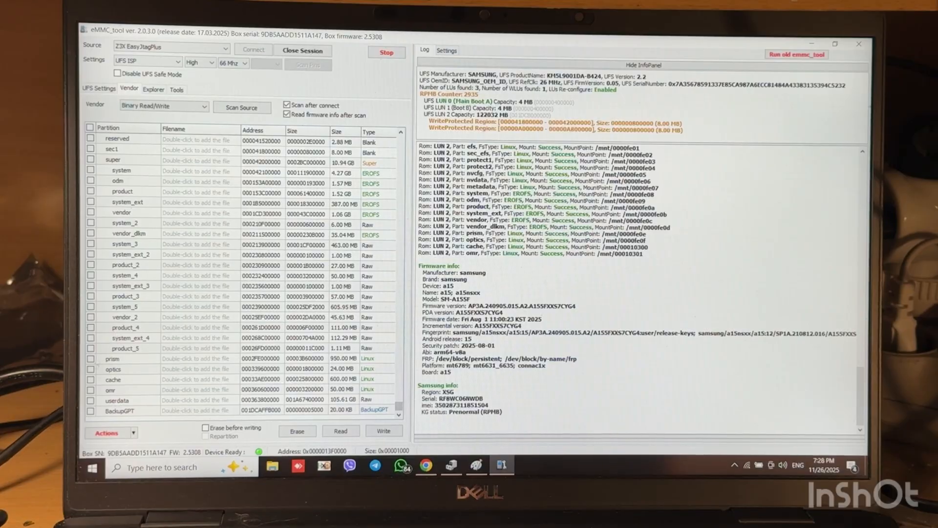
# Select the prism partition and read it, accepting the non-empty directory warning with Yes
pyautogui.click(90, 359)
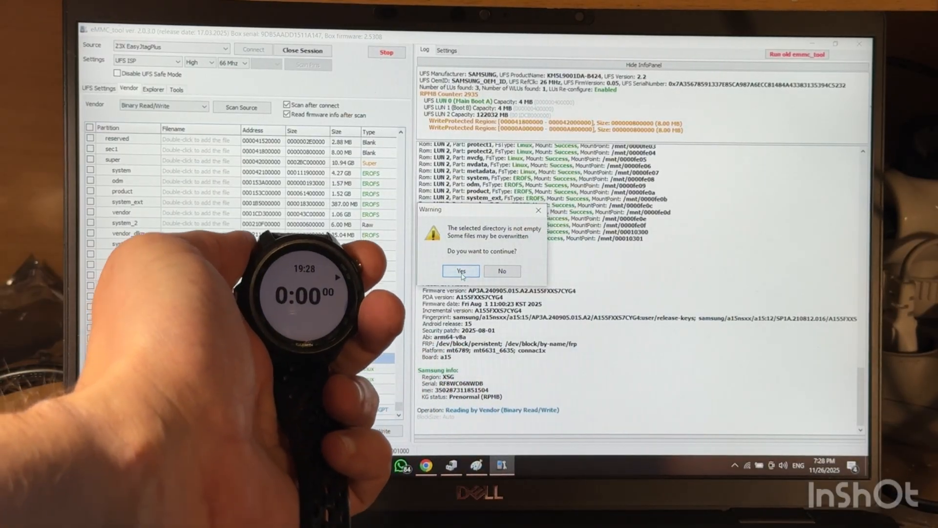
pyautogui.click(461, 271)
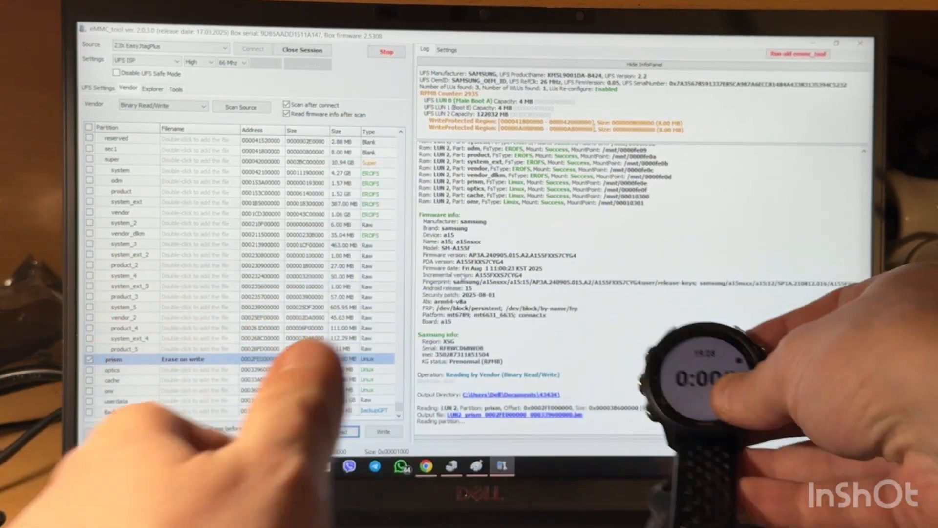